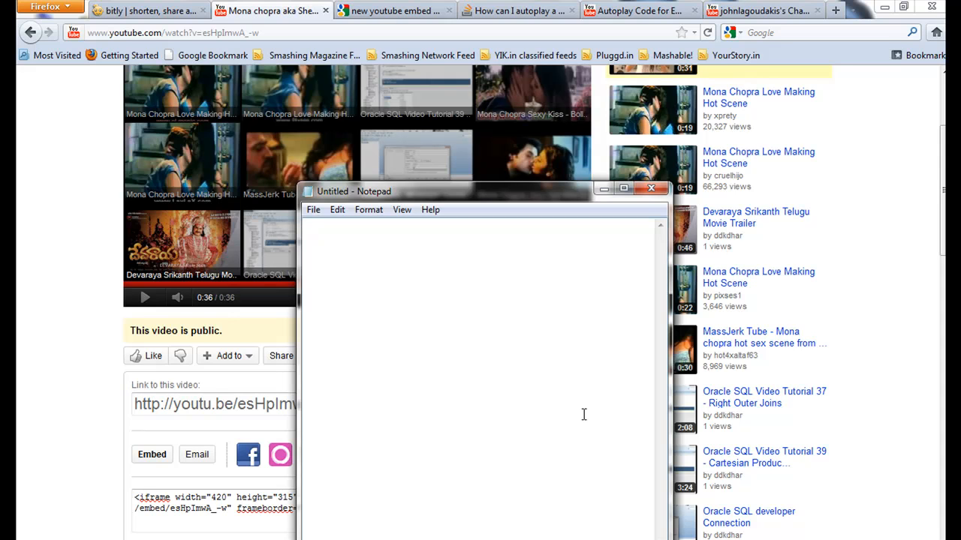
# - Paste the YouTube iframe embed code into Notepad and enlarge its font to a bigger bold size
pyautogui.write('<iframe width="420" height="315" src="http://www.youtube.com/embed/esHpImwA_-w" frameborder="0" allowfullscreen></iframe>')
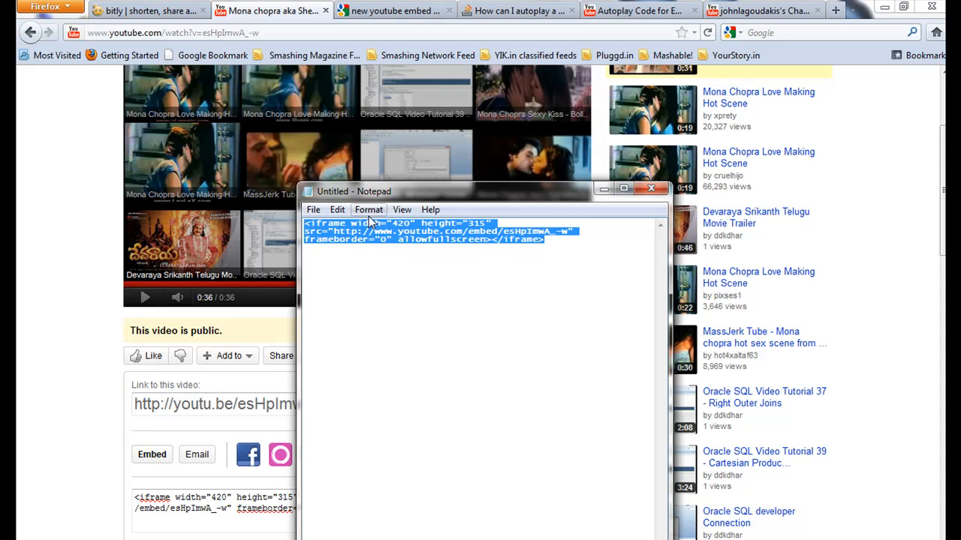
pyautogui.click(368, 210)
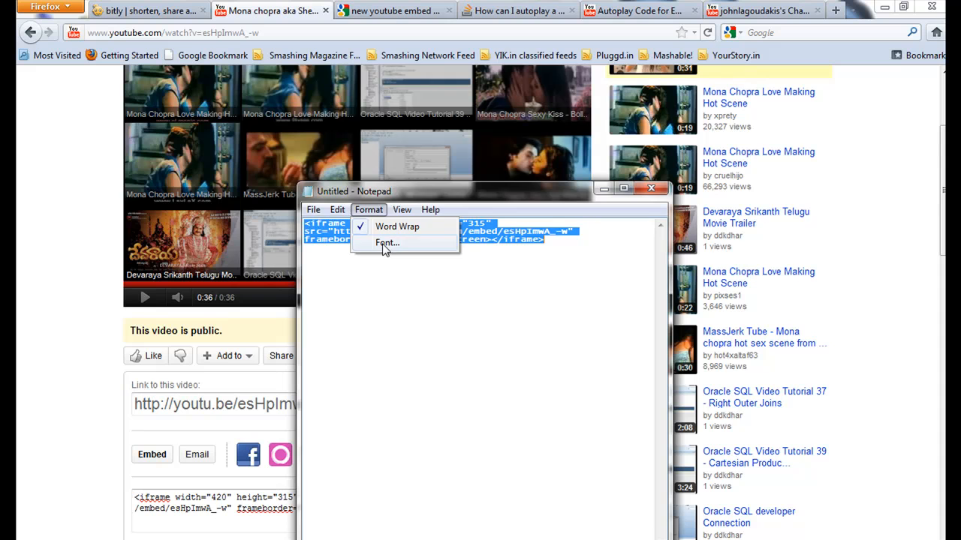
pyautogui.click(388, 242)
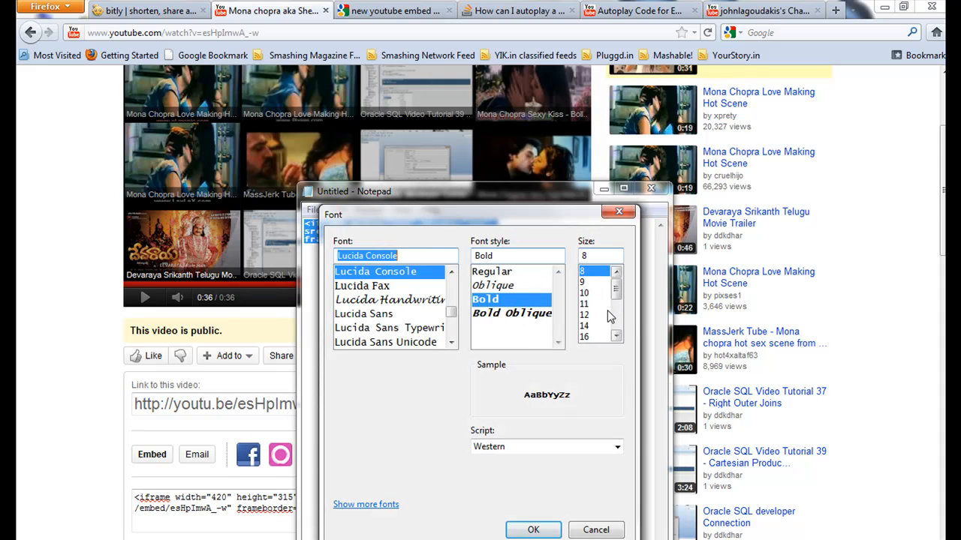
pyautogui.scroll(-3)
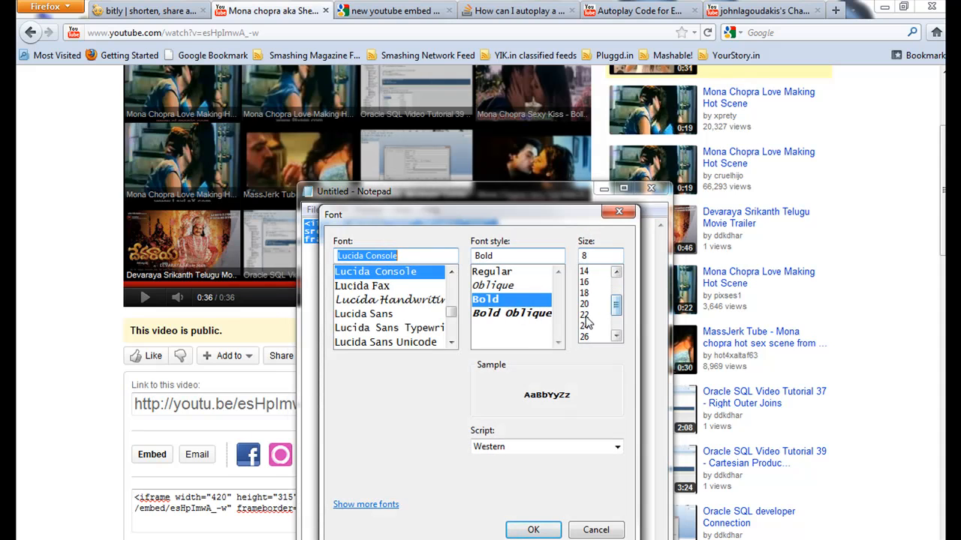
pyautogui.click(533, 530)
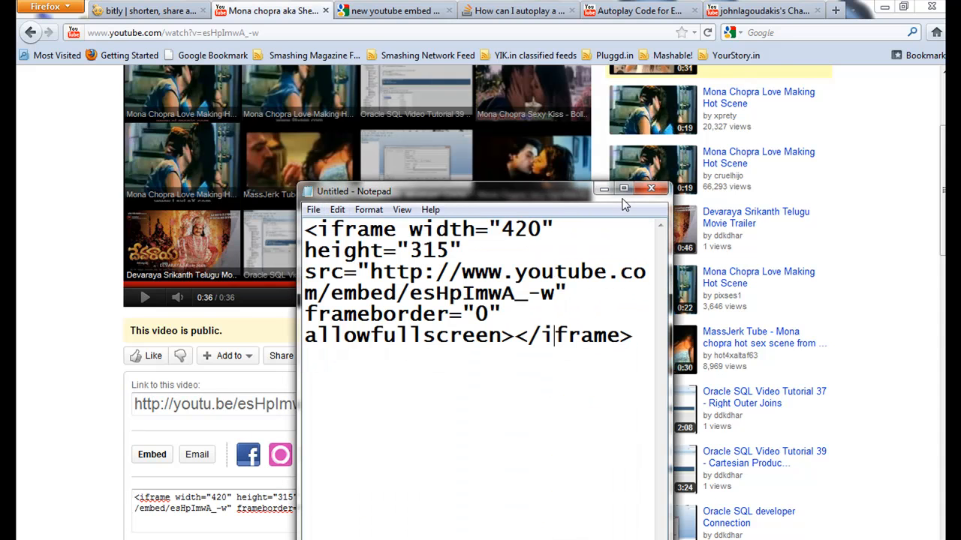
# - Maximize Notepad, select the video URL inside src, and switch back to Firefox
pyautogui.click(624, 189)
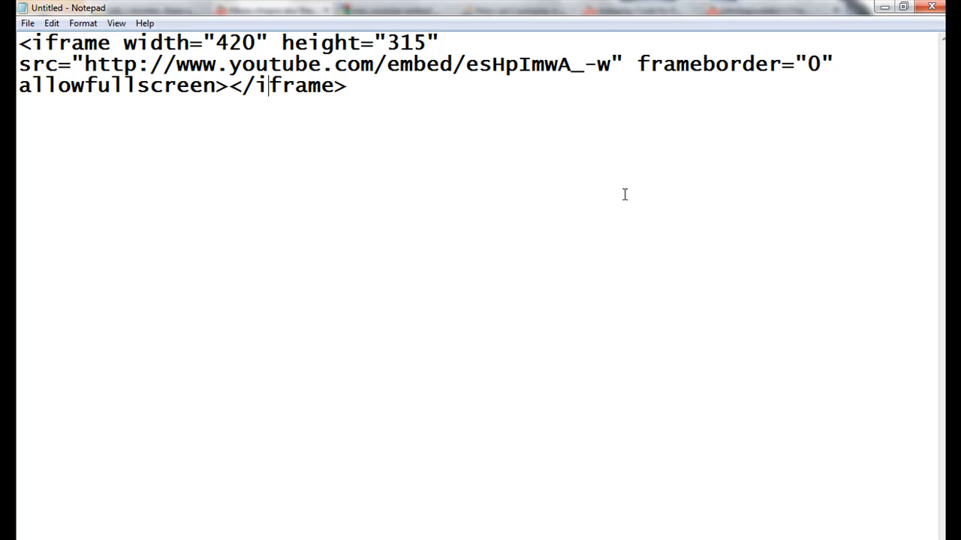
pyautogui.moveTo(119, 45)
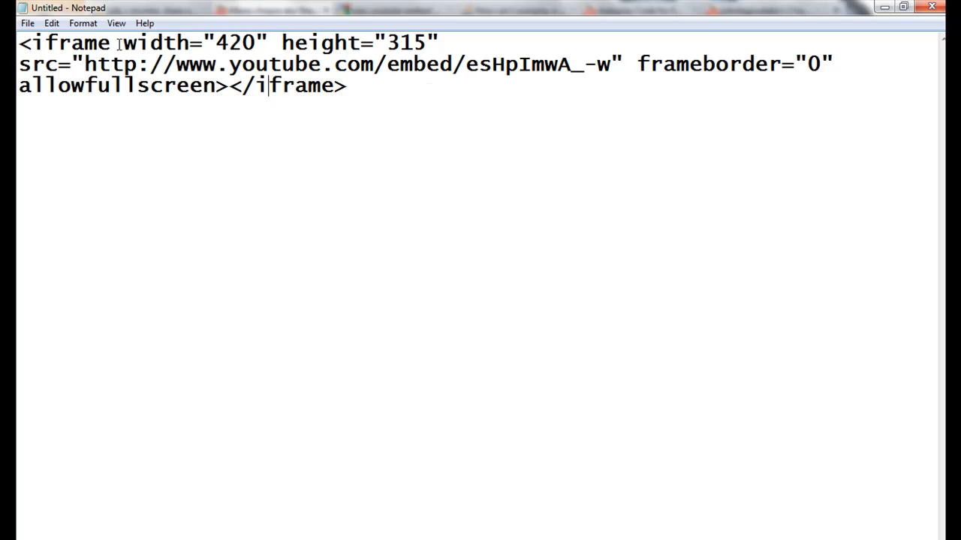
pyautogui.moveTo(84, 63); pyautogui.dragTo(280, 64)
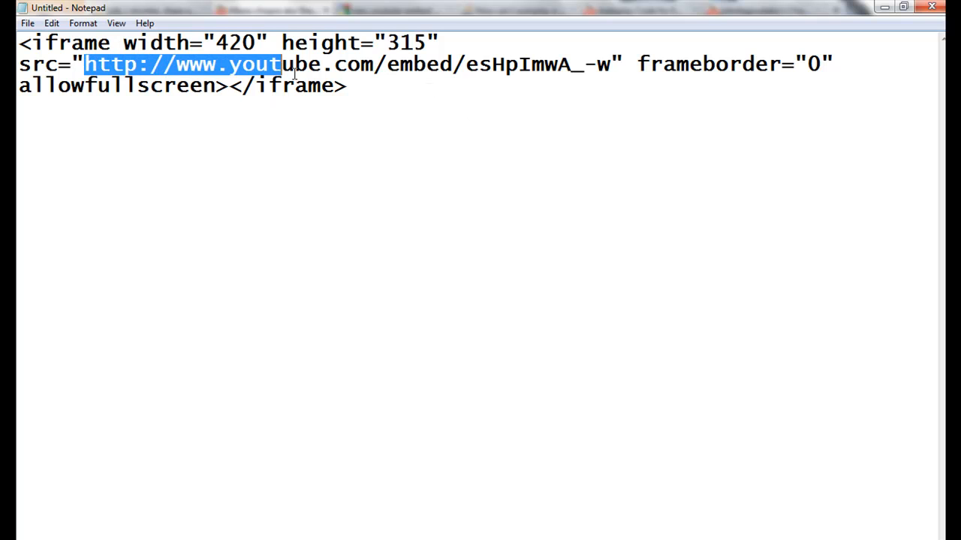
pyautogui.moveTo(280, 64); pyautogui.dragTo(610, 63)
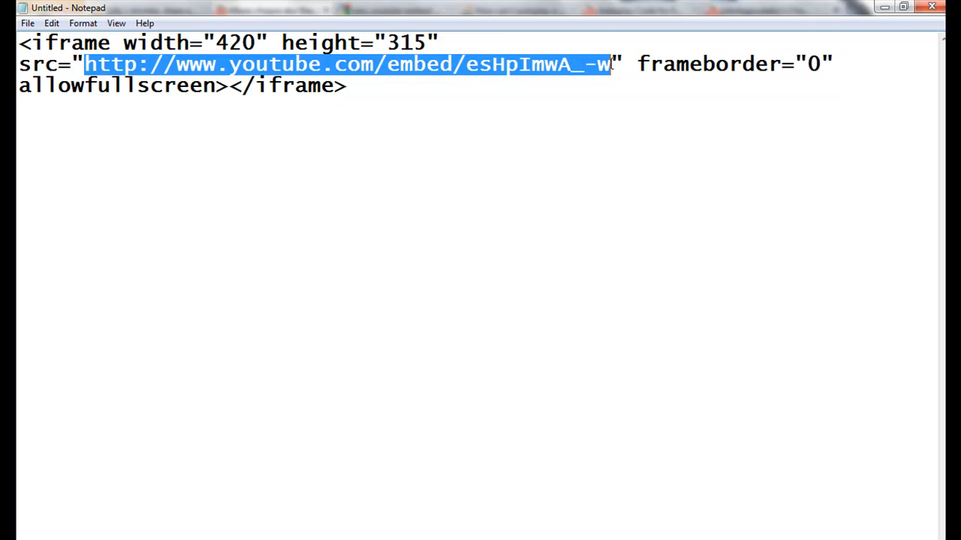
pyautogui.click(616, 64)
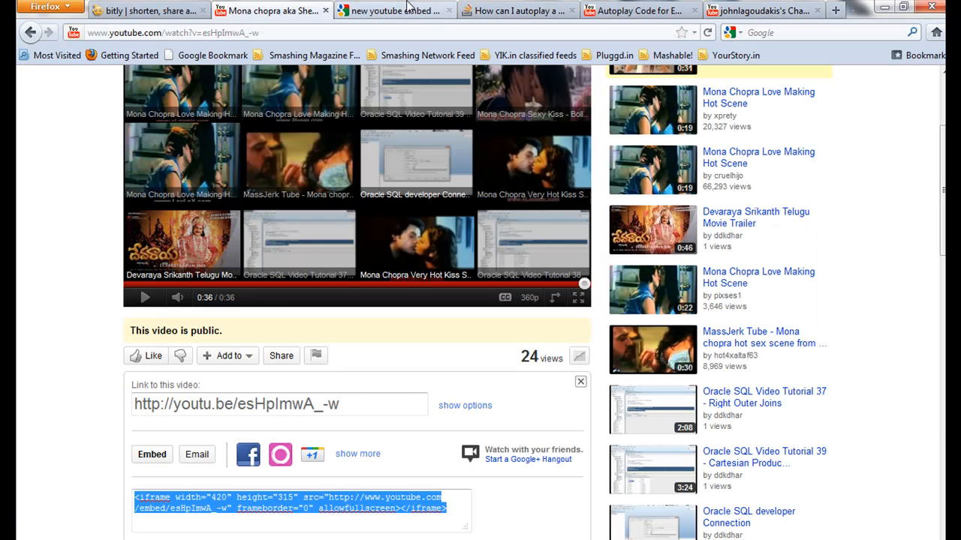
# - Open the 'Autoplay Code for Embedded Videos' article and highlight autoplay=1 in its example
pyautogui.click(394, 10)
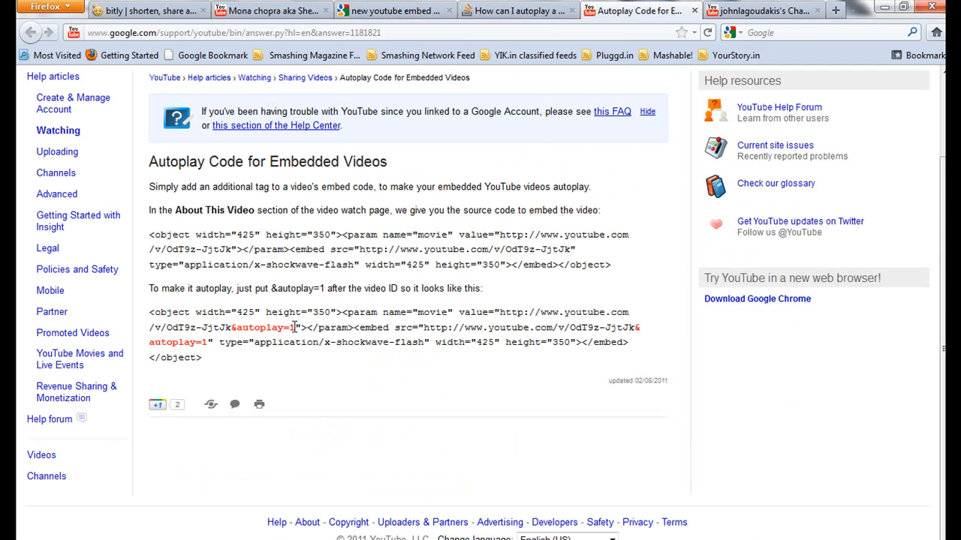
pyautogui.doubleClick(263, 327)
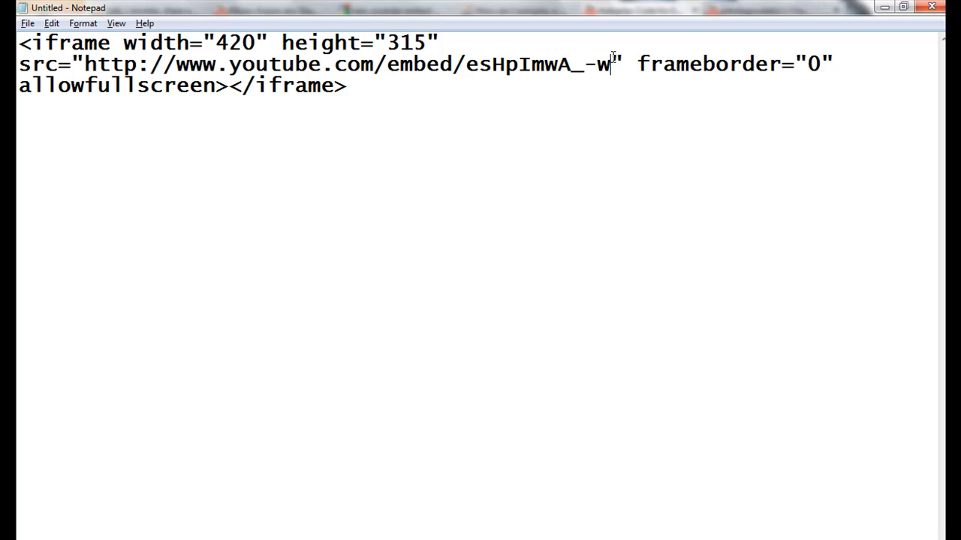
# - Append ?autoplay=1 to the embed video URL and write ?autoplay=1 on a separate line
pyautogui.write('?')
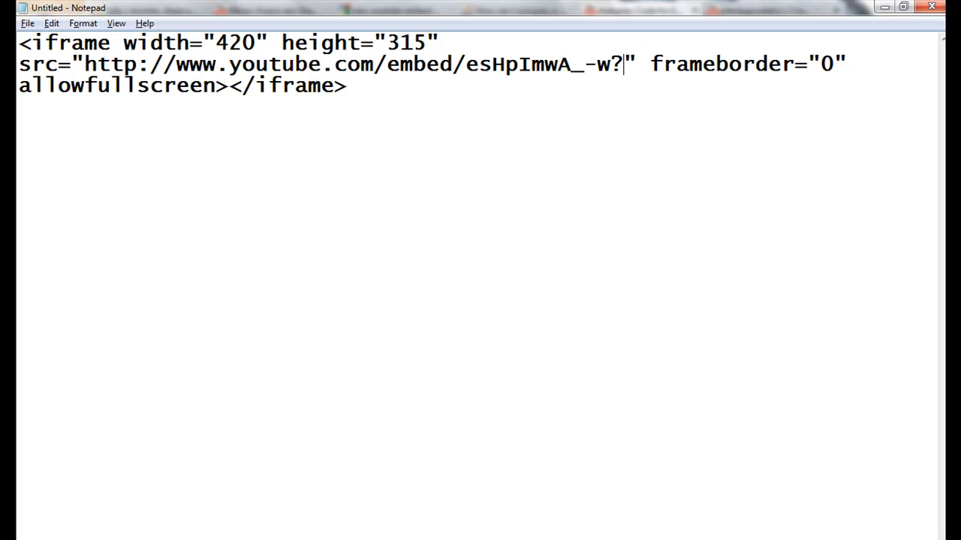
pyautogui.write('&autoplay=1')
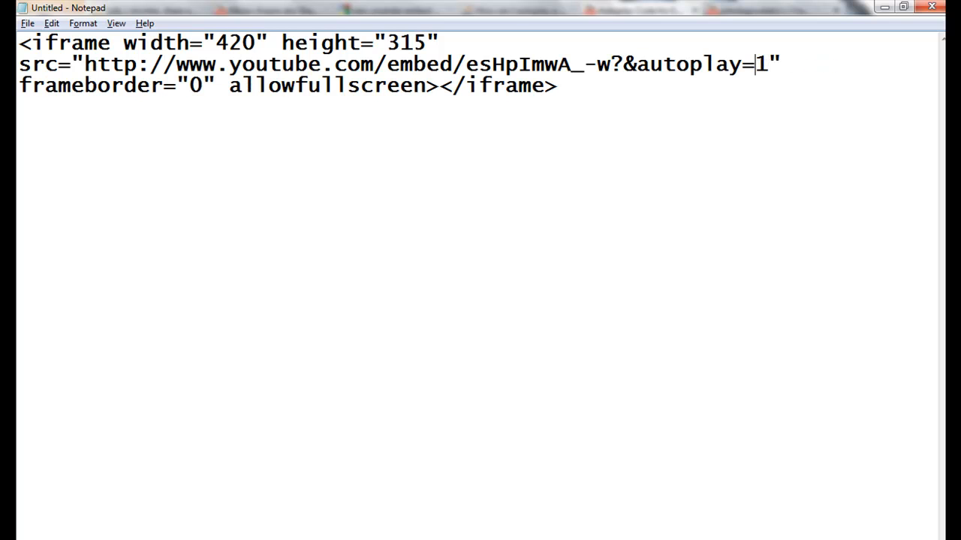
pyautogui.press('Backspace')
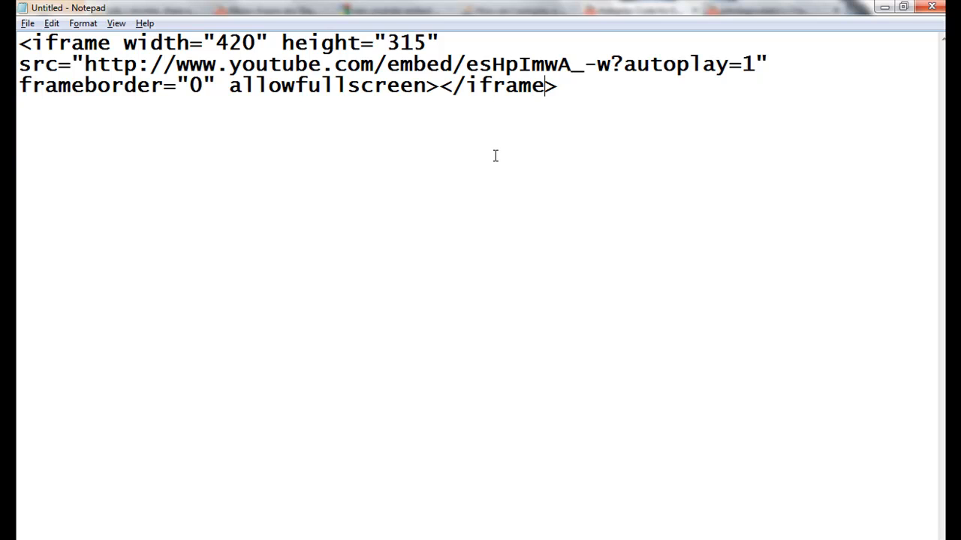
pyautogui.write('?autoplay=1')
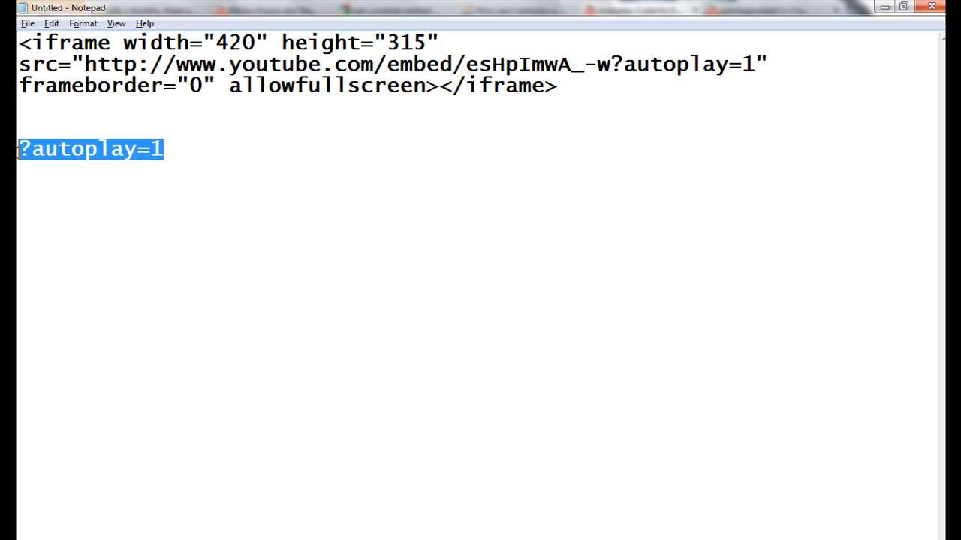
# - Set the Notepad font size to 72 to magnify the embed code
pyautogui.click(82, 24)
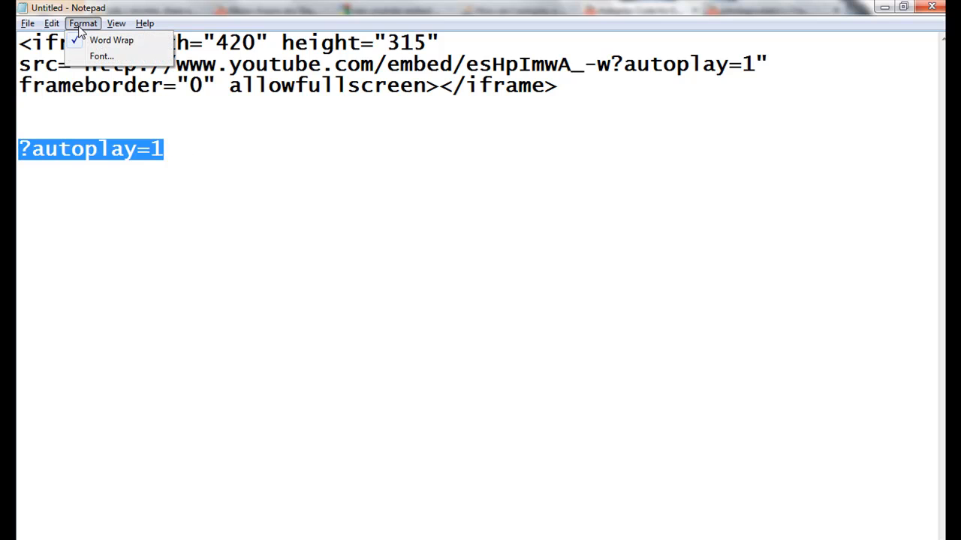
pyautogui.click(101, 56)
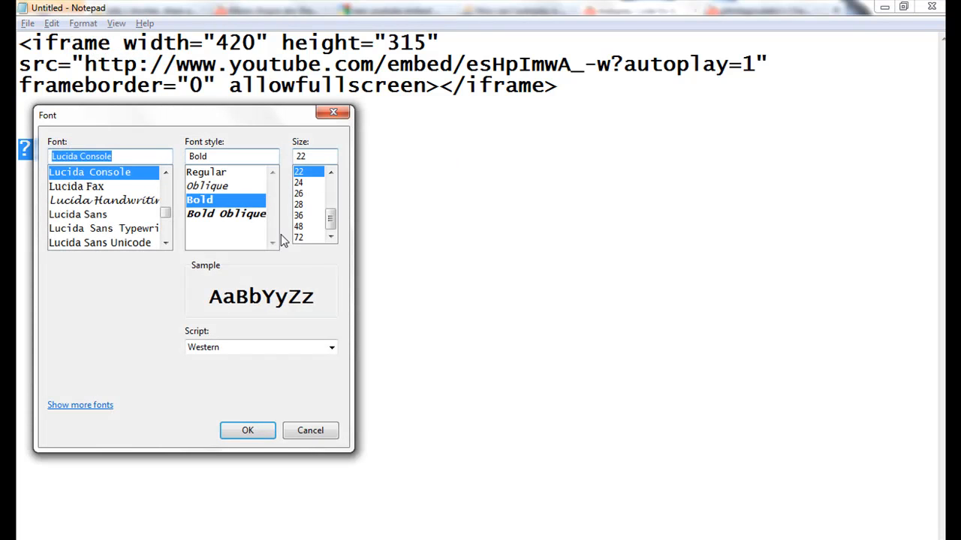
pyautogui.click(299, 237)
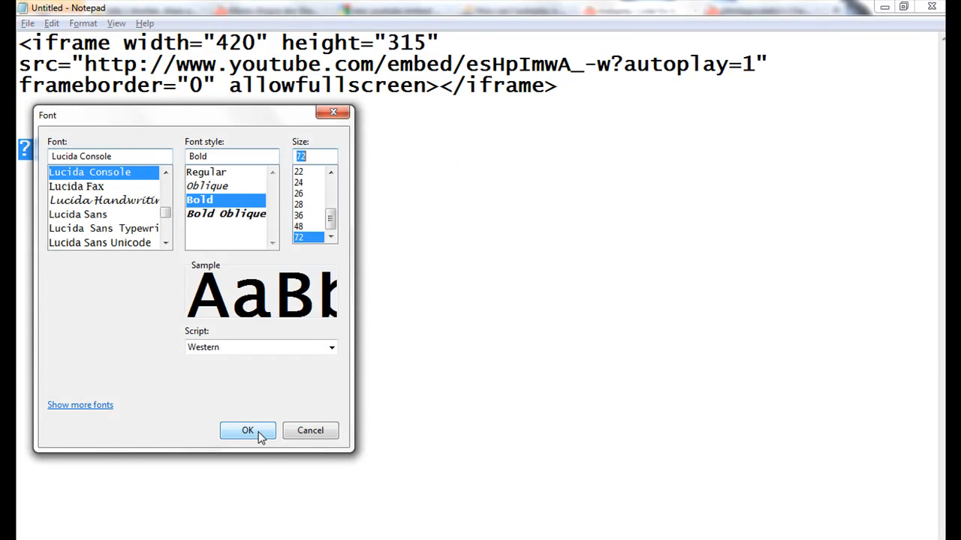
pyautogui.click(248, 430)
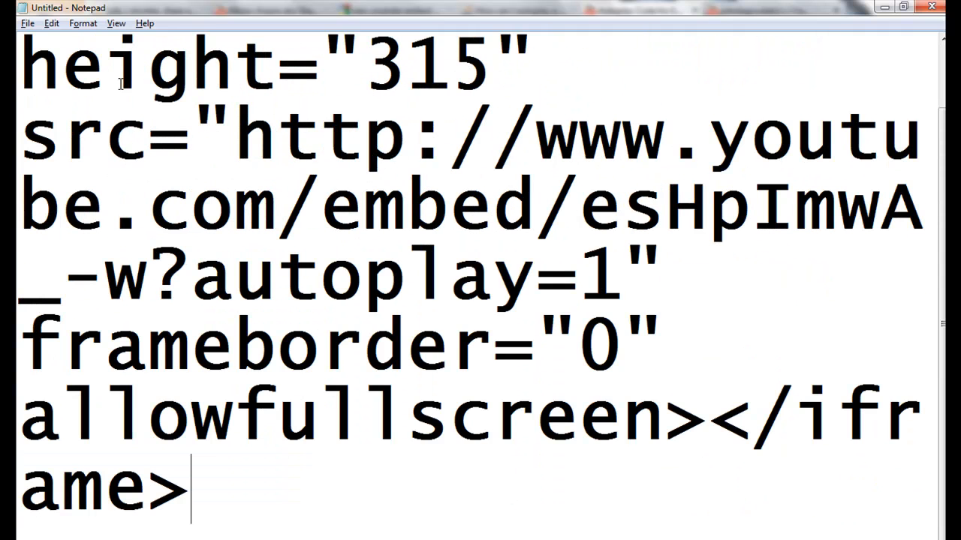
# - Reduce the Notepad font size to 24
pyautogui.click(51, 23)
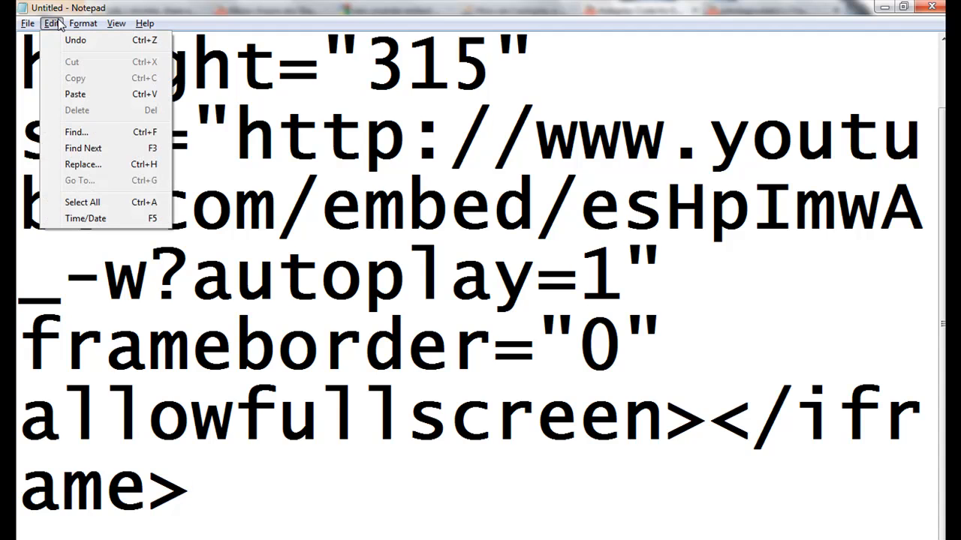
pyautogui.click(83, 23)
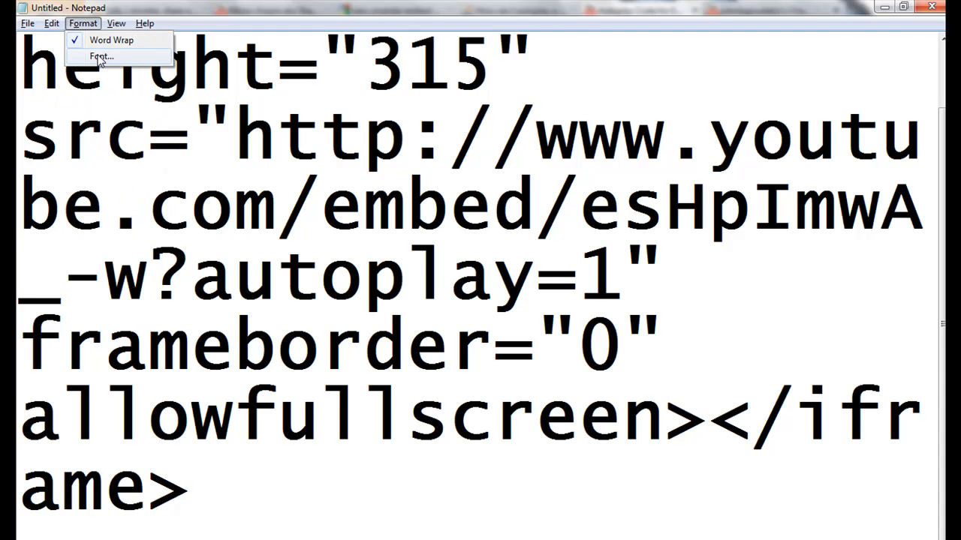
pyautogui.click(100, 56)
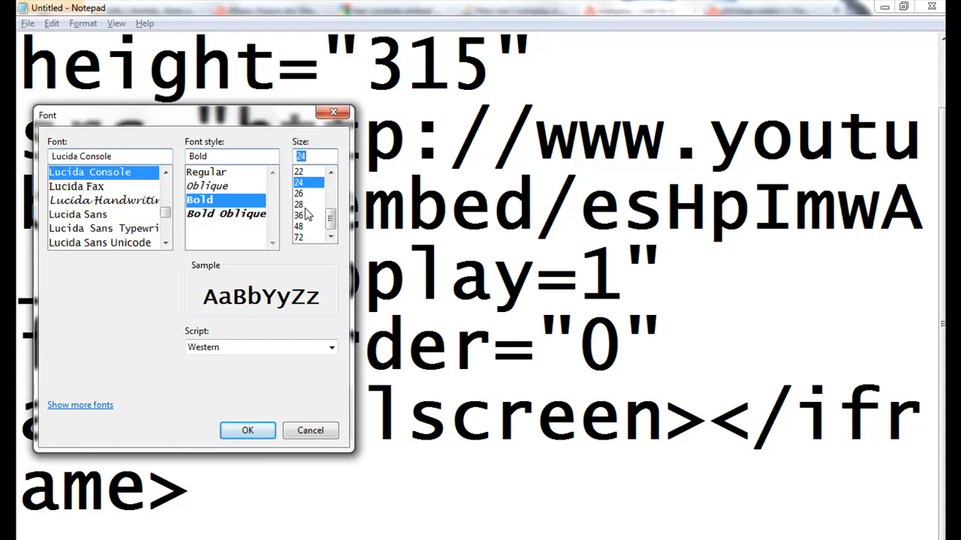
pyautogui.click(247, 430)
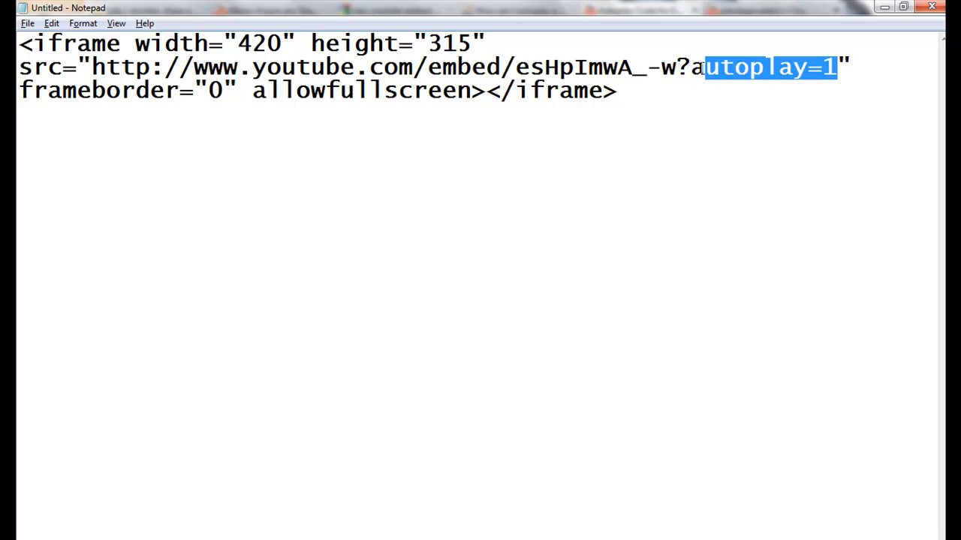
pyautogui.moveTo(684, 66)
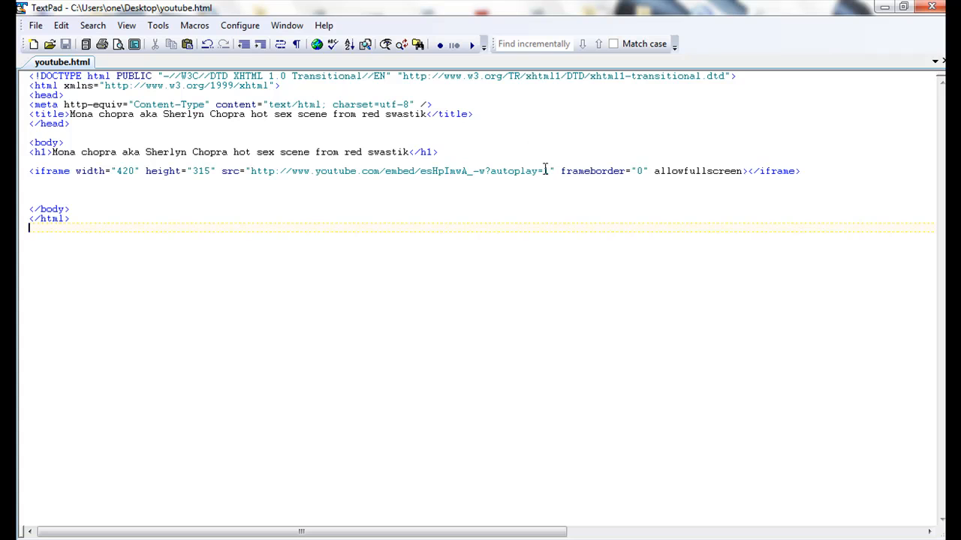
pyautogui.doubleClick(516, 171)
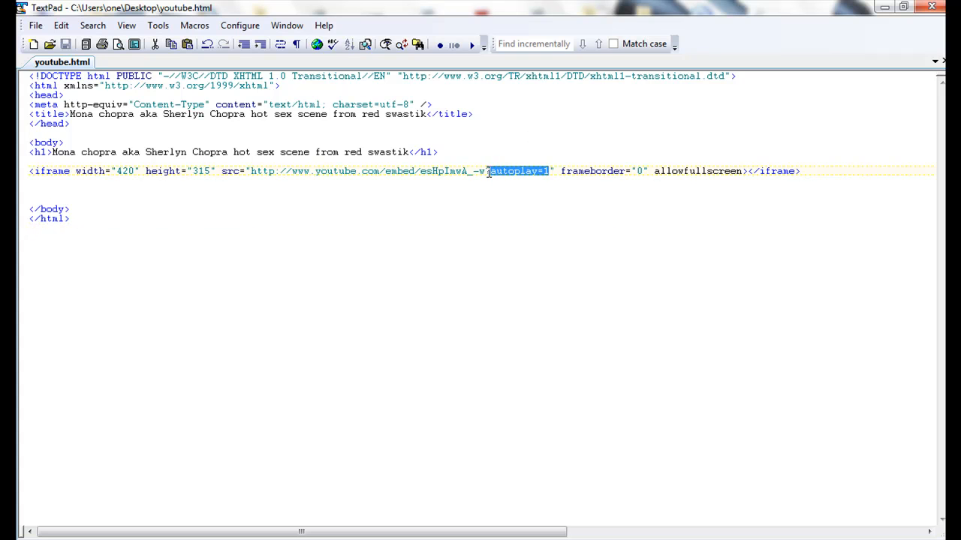